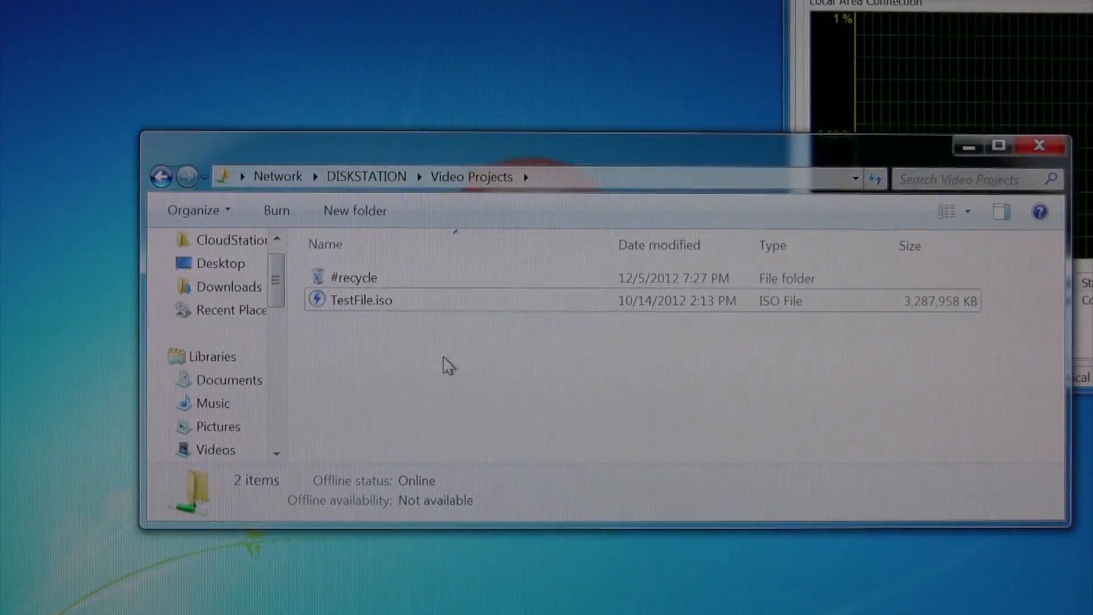
- Bring up the context menu for TestFile.iso (3.13 GB) in the DISKSTATION Video Projects share
right_click(361, 299)
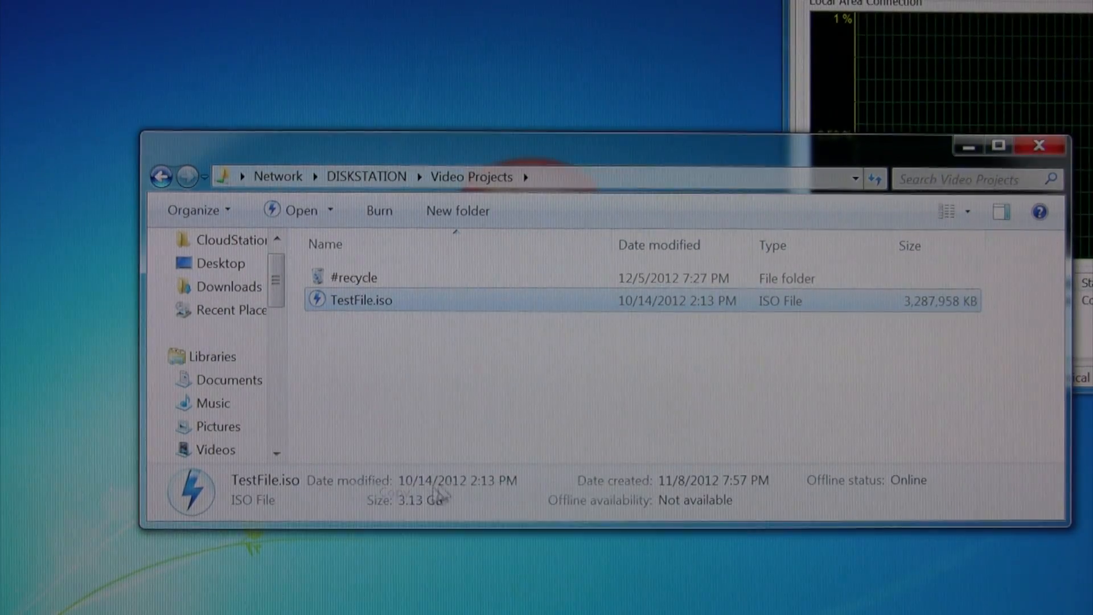
mouse_move(648, 289)
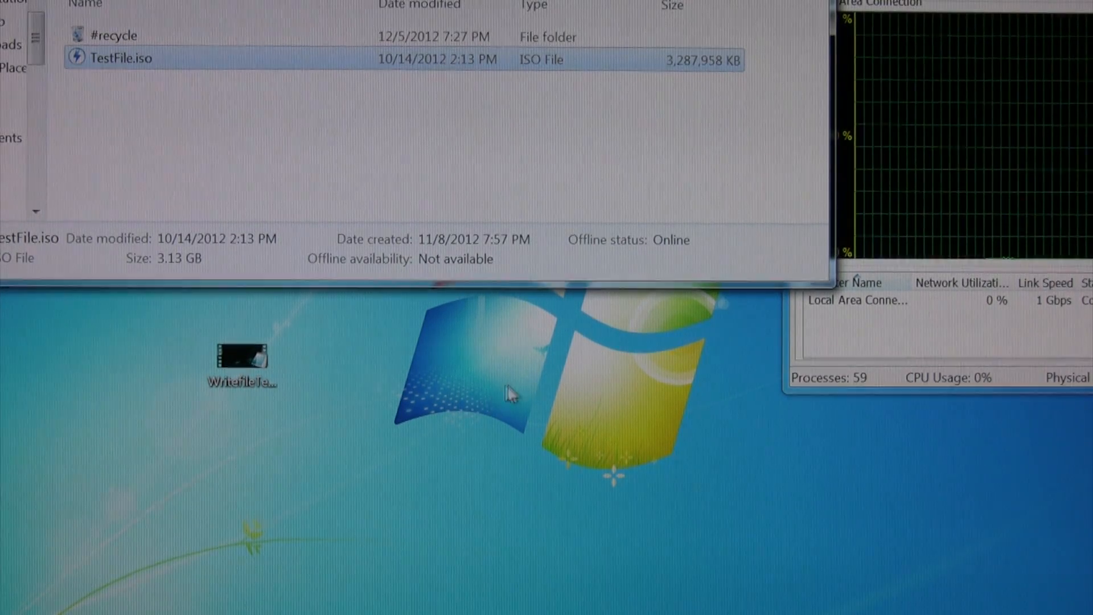
mouse_move(696, 272)
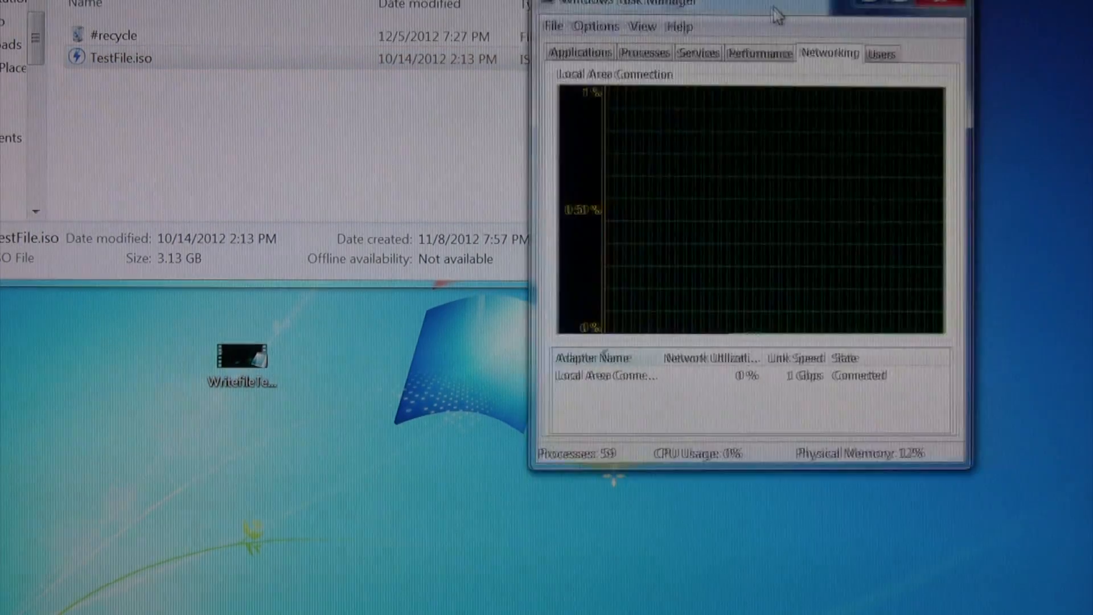
- Position Task Manager's Networking graph at the right edge beside the share window
drag(774, 12, 532, 80)
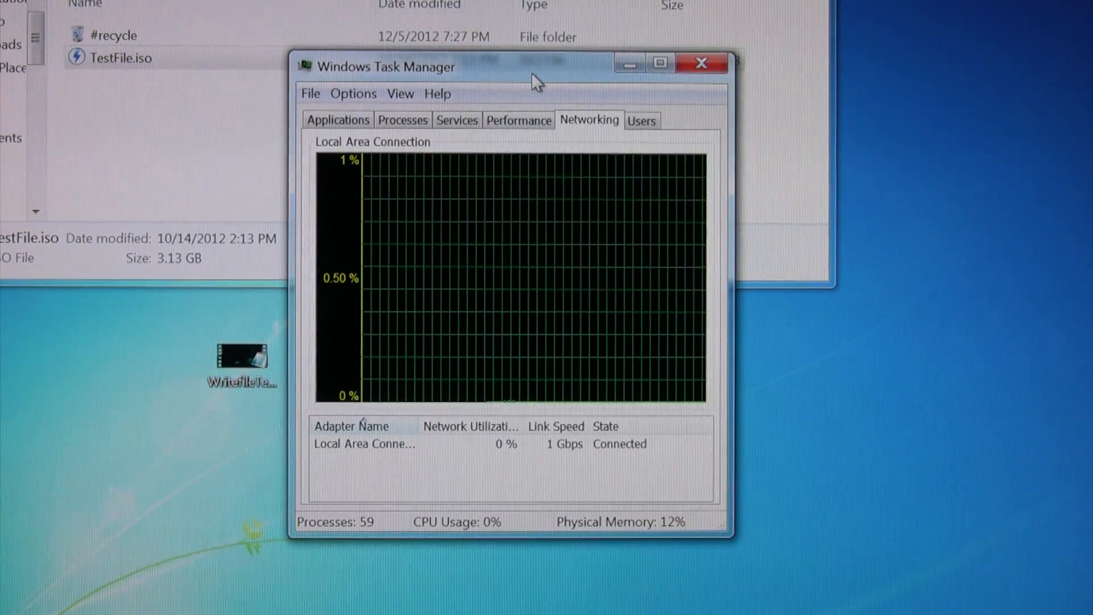
drag(536, 66, 516, 76)
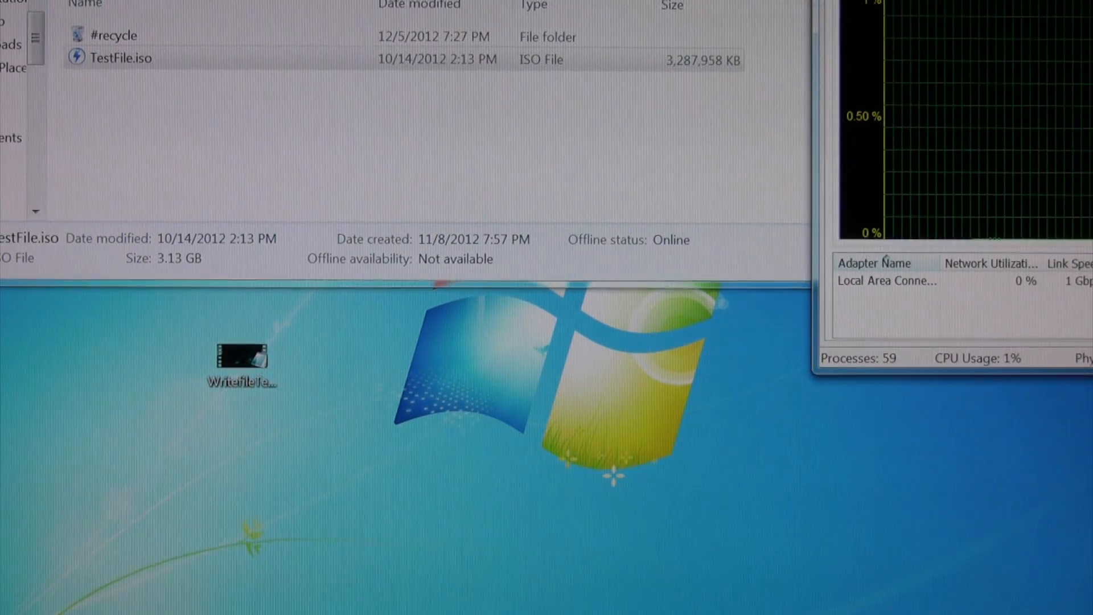
- Select TestFile.iso on the share in preparation for copying it
click(119, 58)
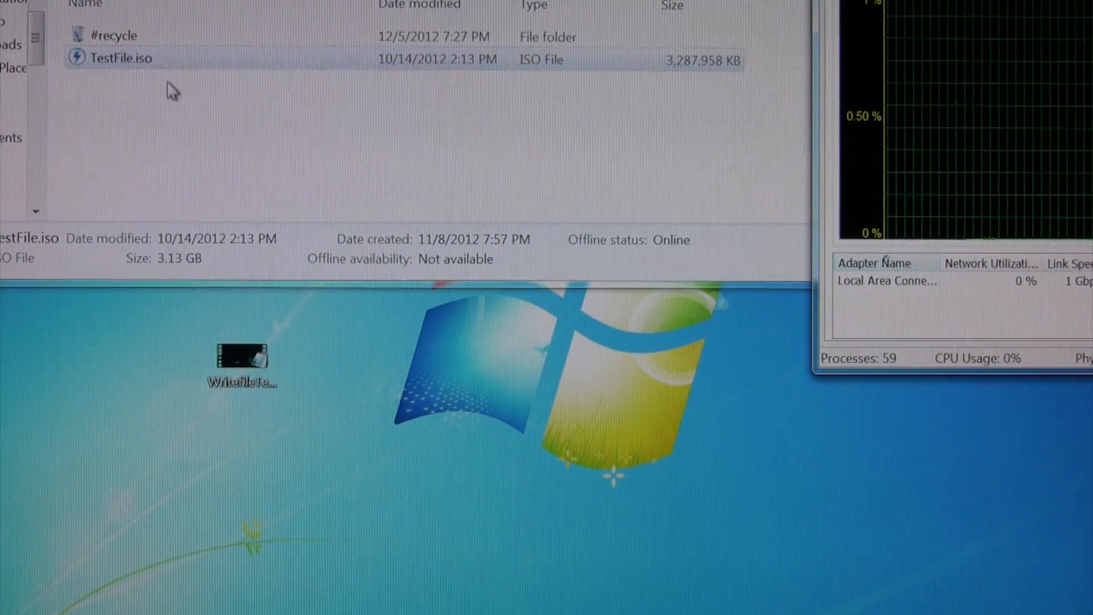
click(119, 58)
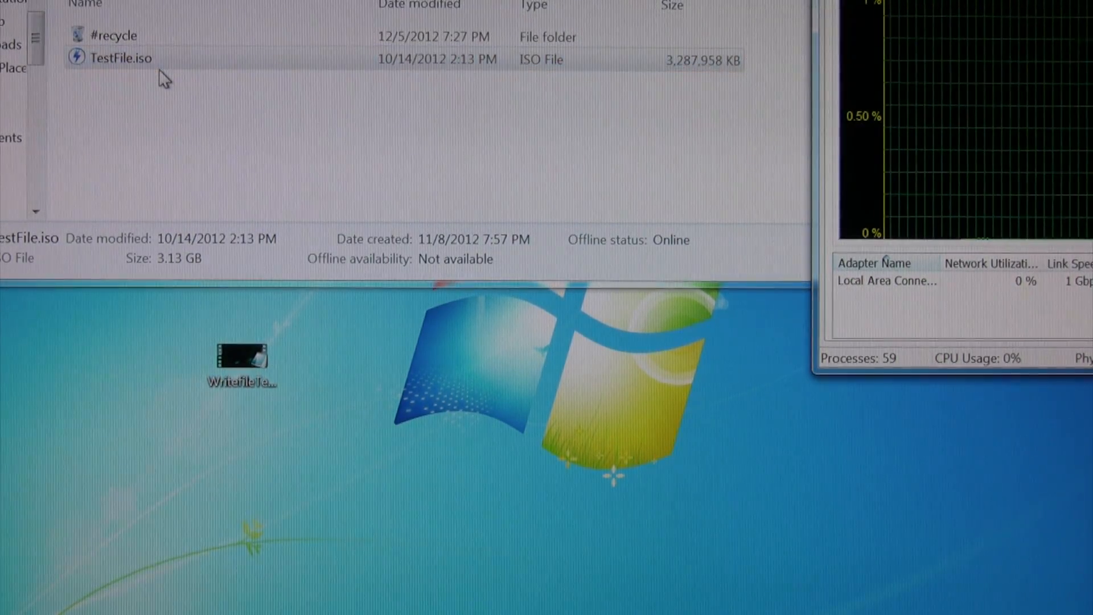
click(118, 58)
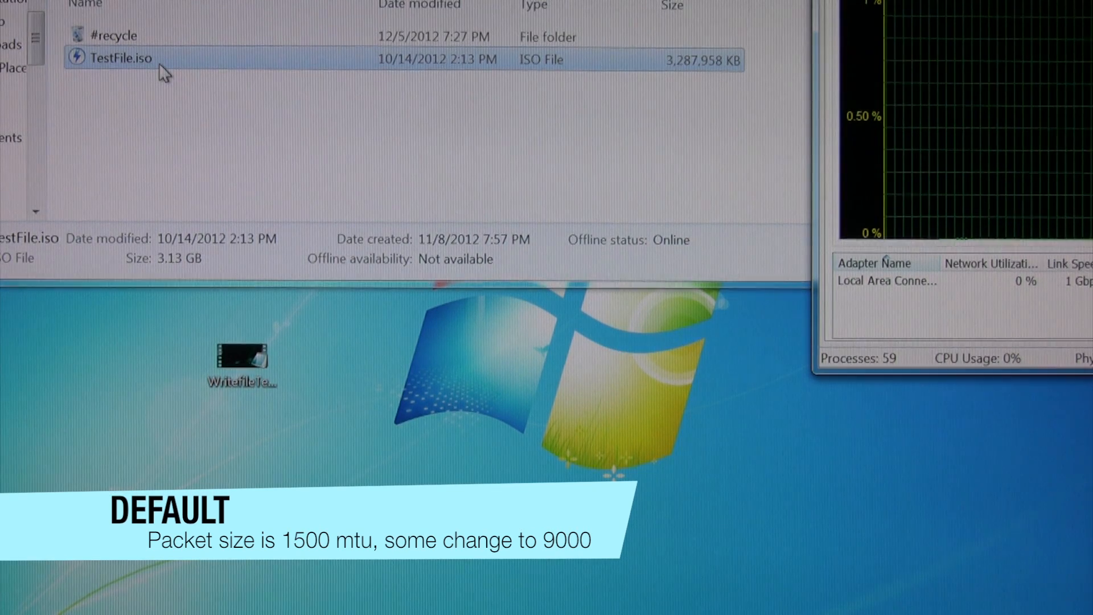
click(135, 102)
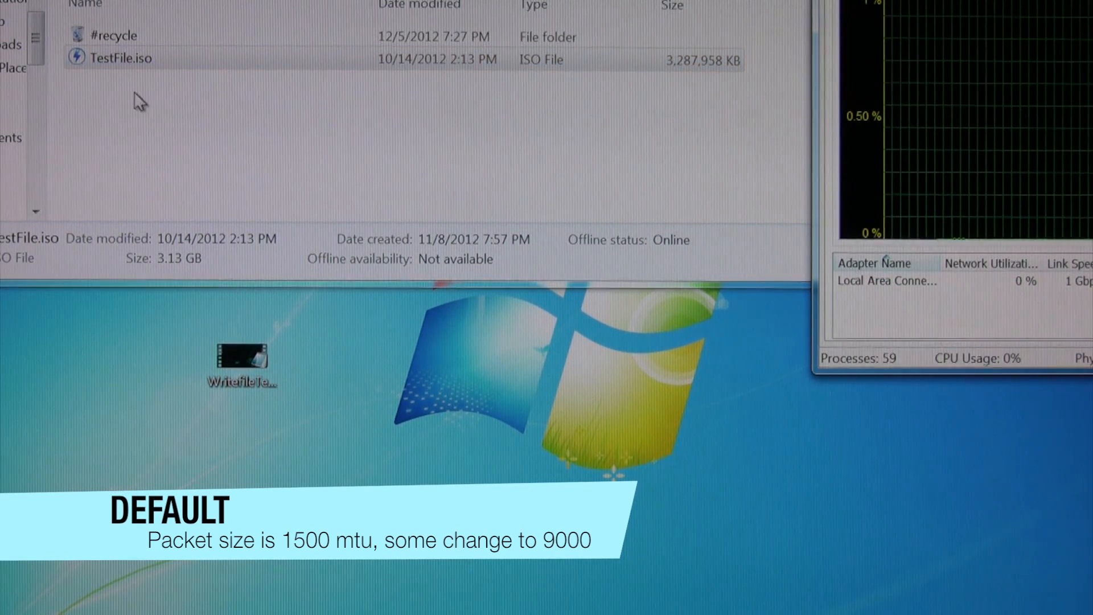
click(119, 58)
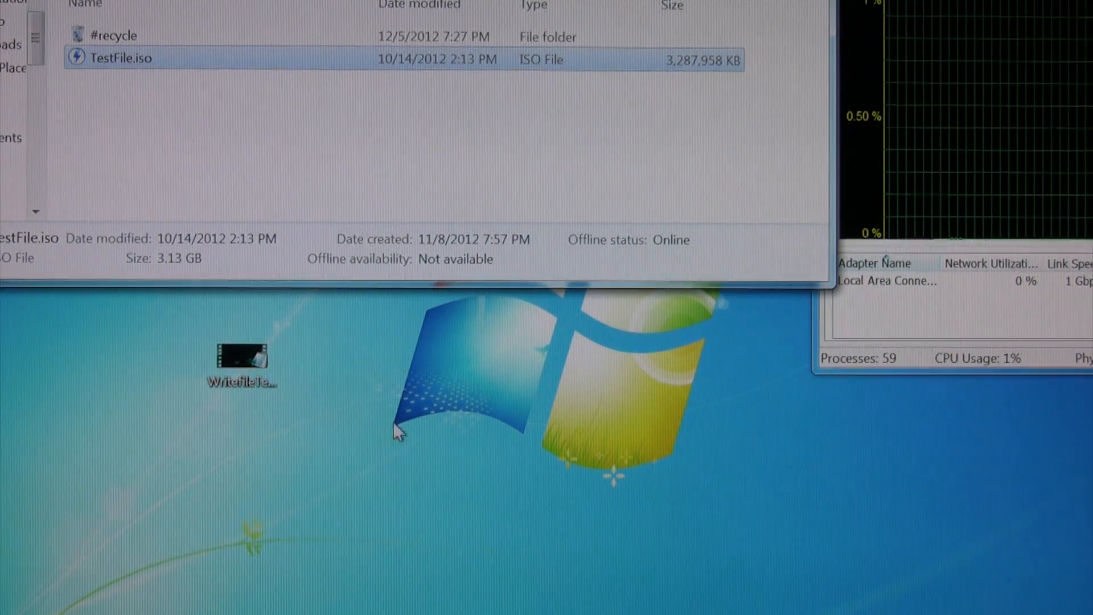
- Start copying TestFile.iso from Video Projects to the Desktop, reaching about 105 MB/second
right_click(440, 446)
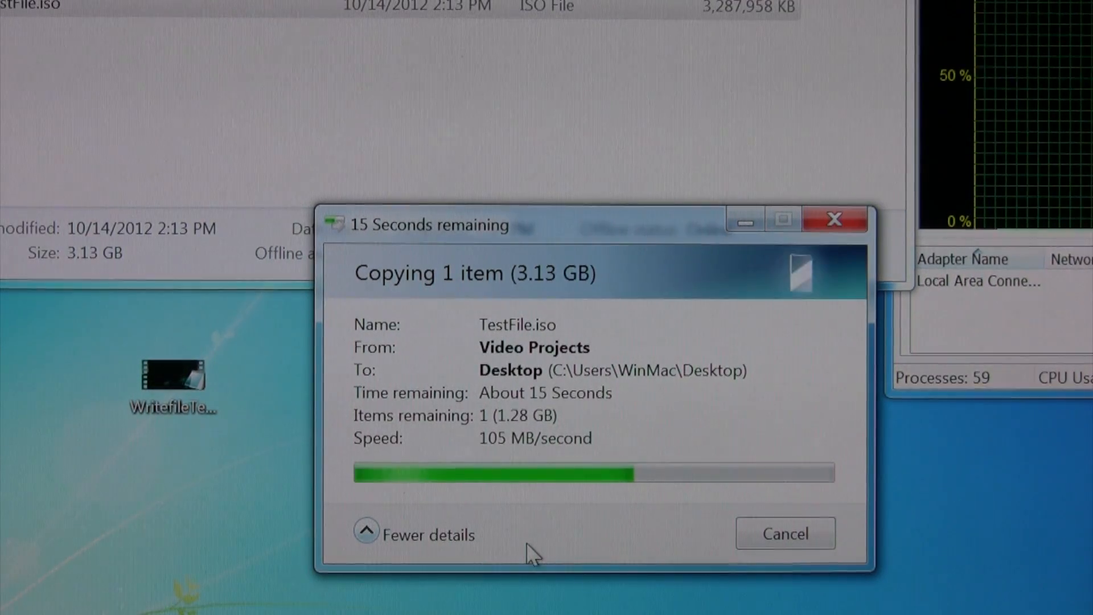
mouse_move(591, 453)
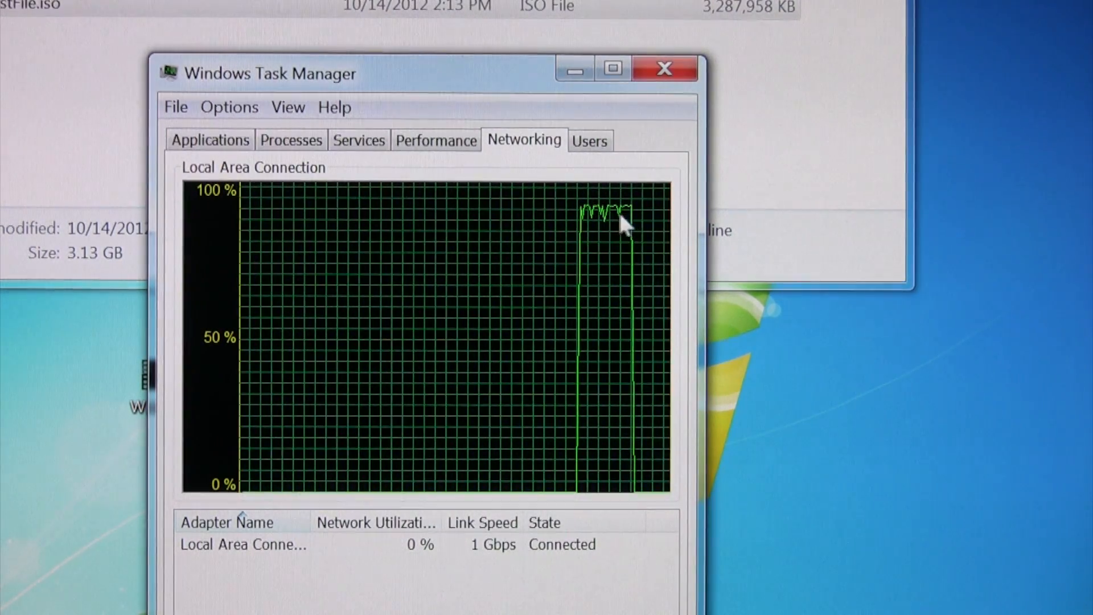
mouse_move(619, 289)
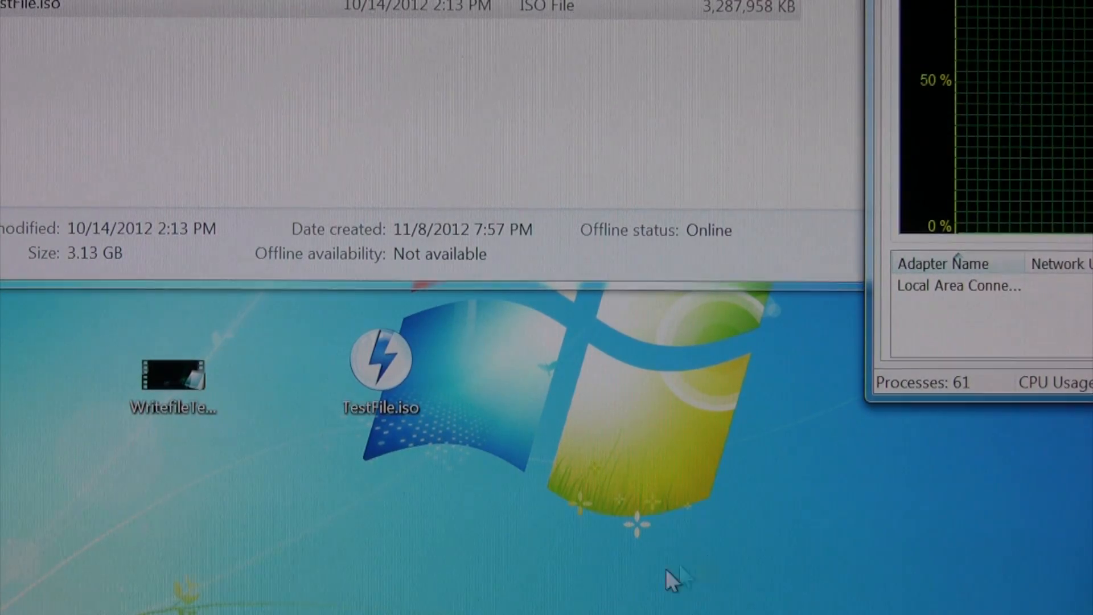
- Copy WritefileTest.mkv (2.96 GB) from the desktop via its context menu
click(175, 377)
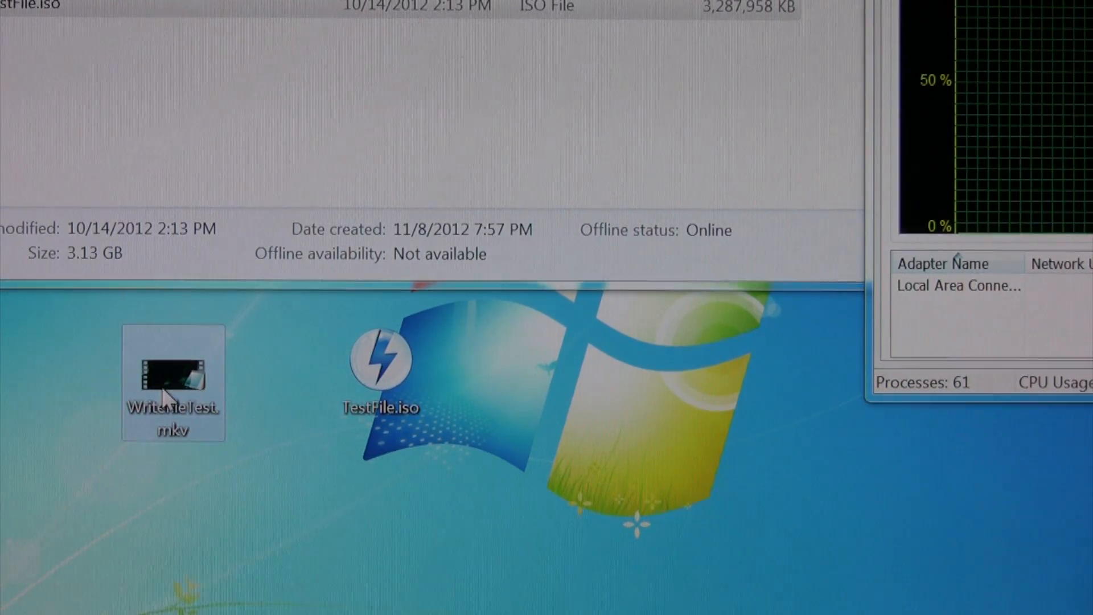
right_click(173, 384)
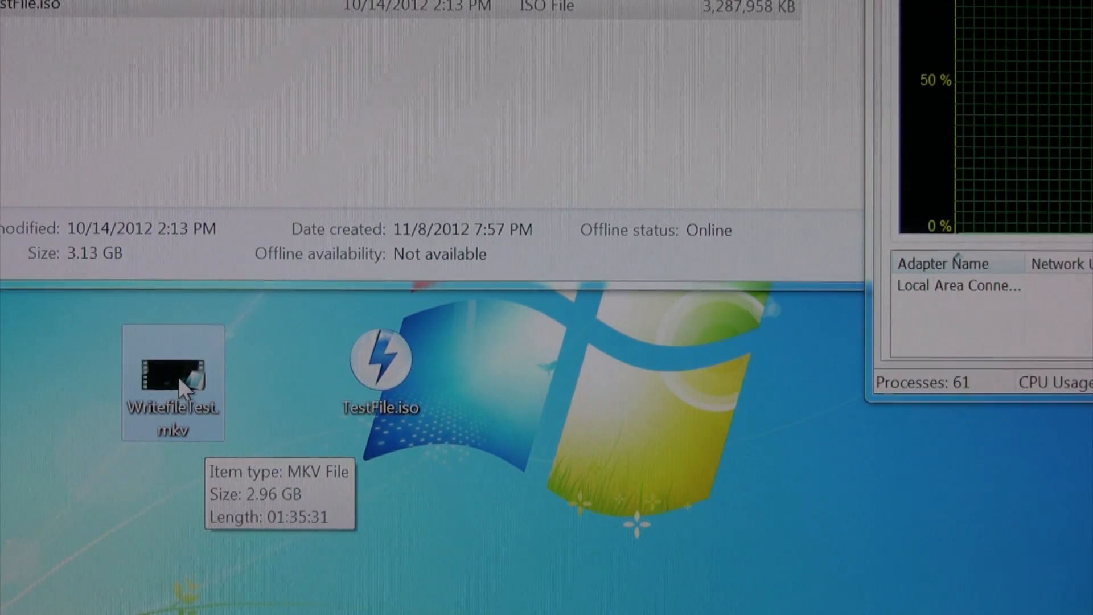
right_click(173, 383)
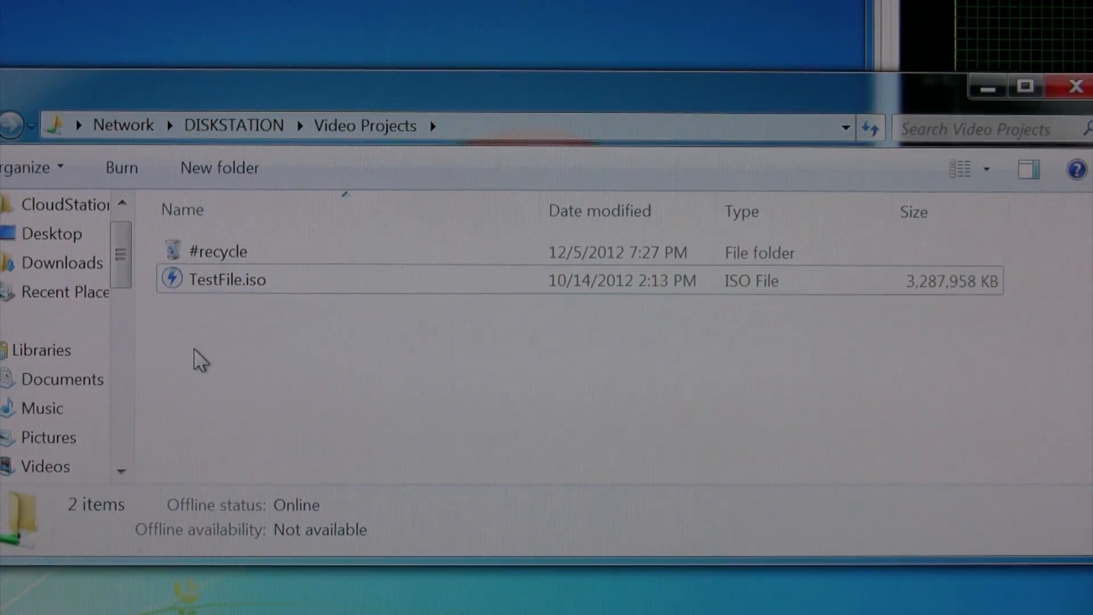
mouse_move(234, 397)
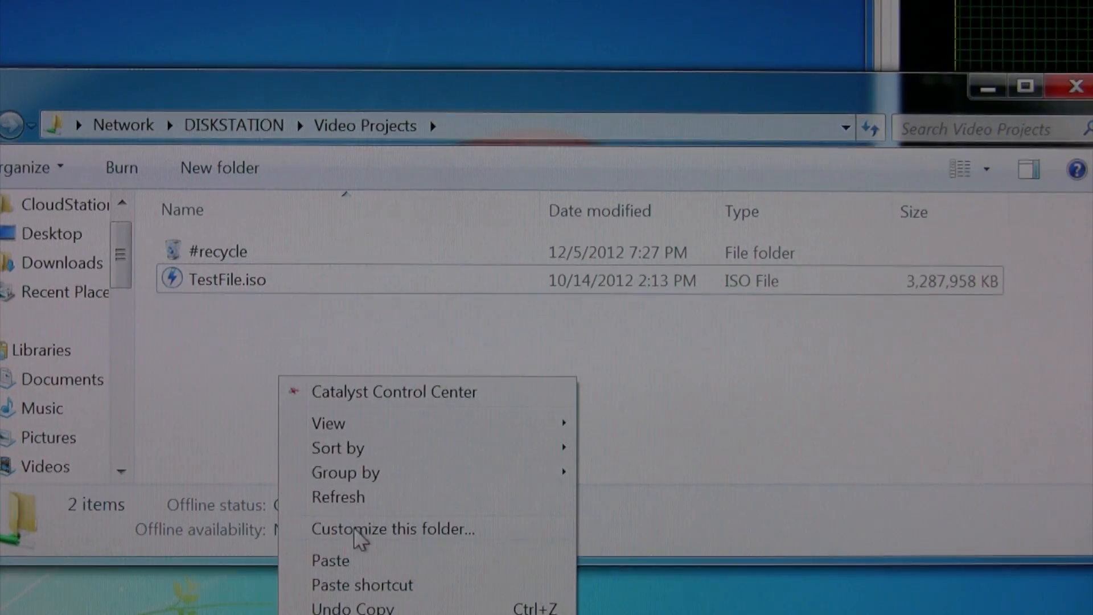
- Paste WritefileTest.mkv into Video Projects, uploading at near-100% network utilization beside TestFile.iso
click(330, 560)
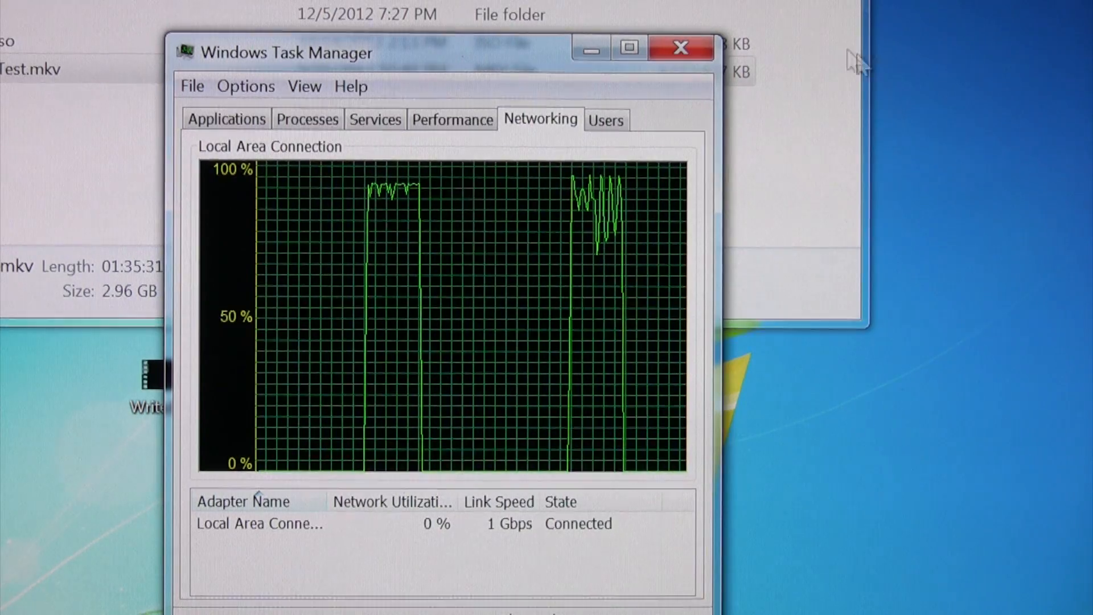
click(680, 48)
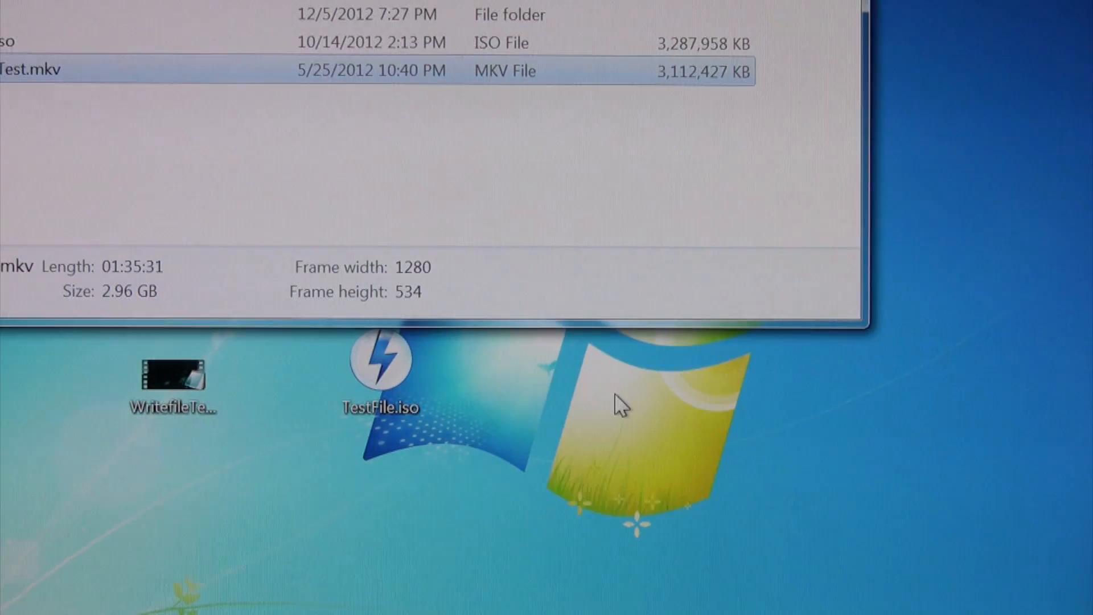
mouse_move(670, 407)
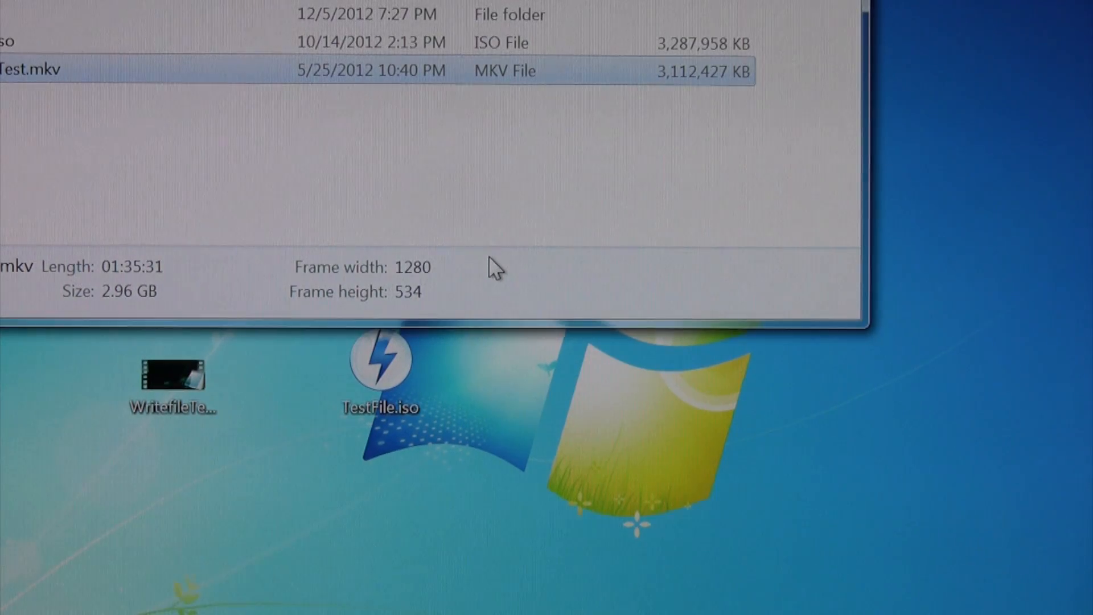
mouse_move(990, 249)
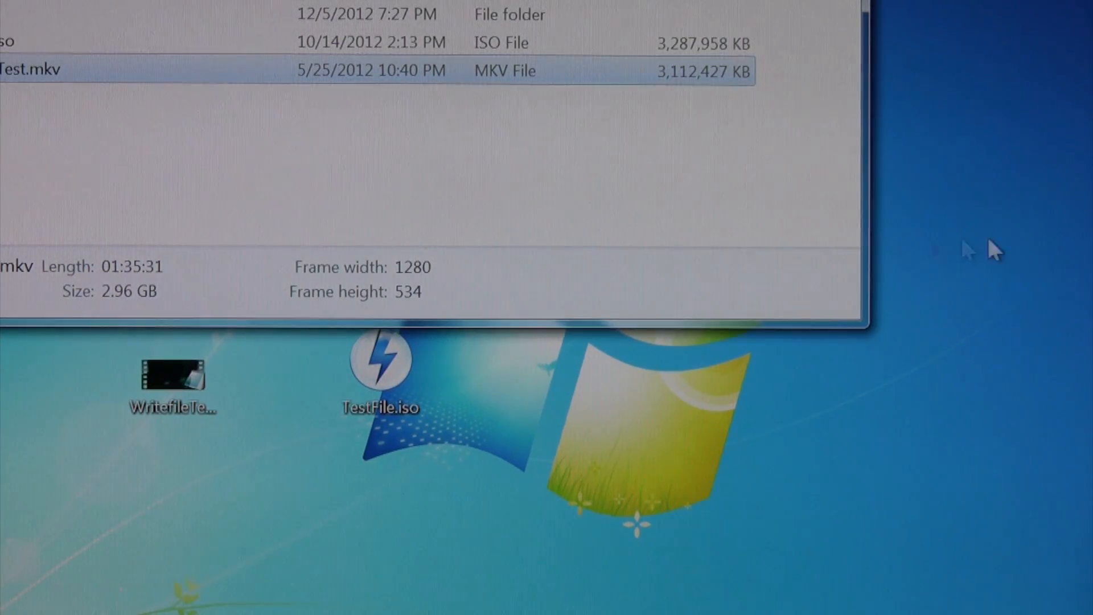
mouse_move(516, 366)
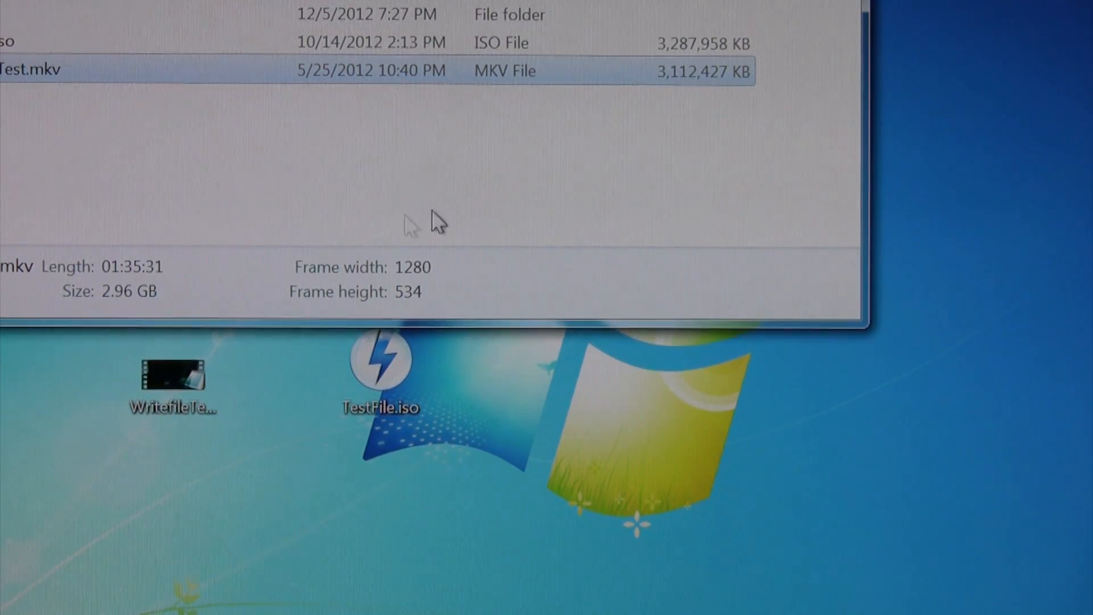
mouse_move(847, 170)
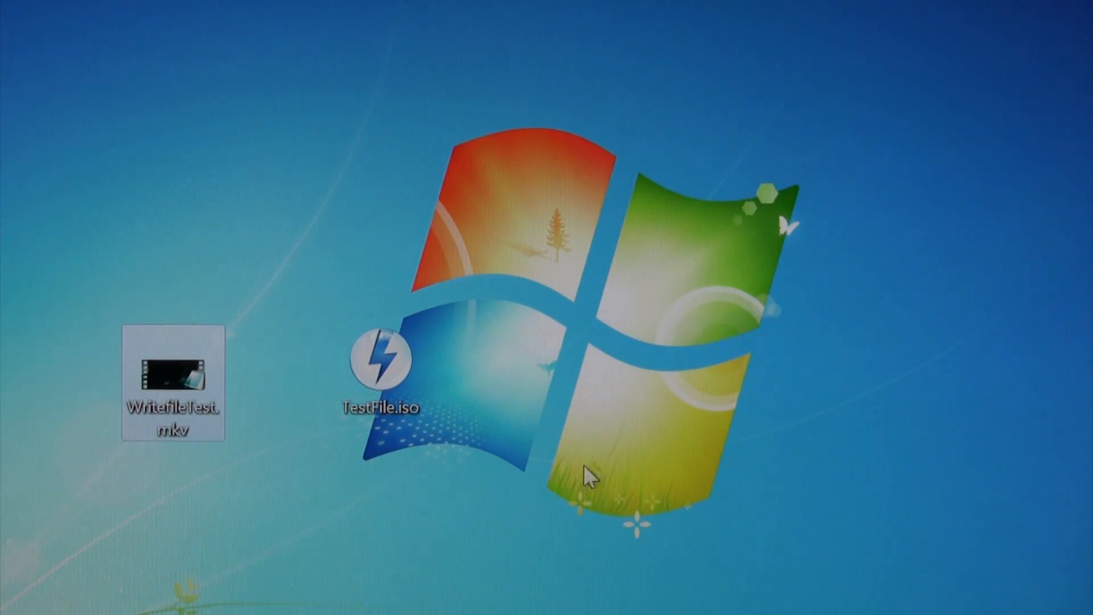
- Permanently delete TestFile.iso from the desktop, confirming with Yes
click(171, 375)
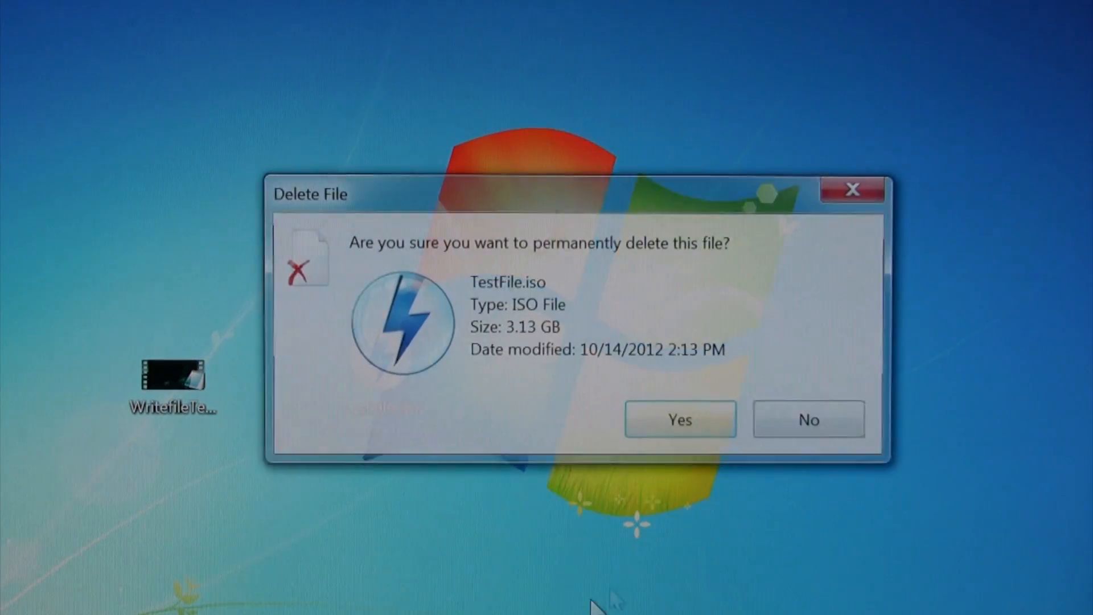
click(679, 419)
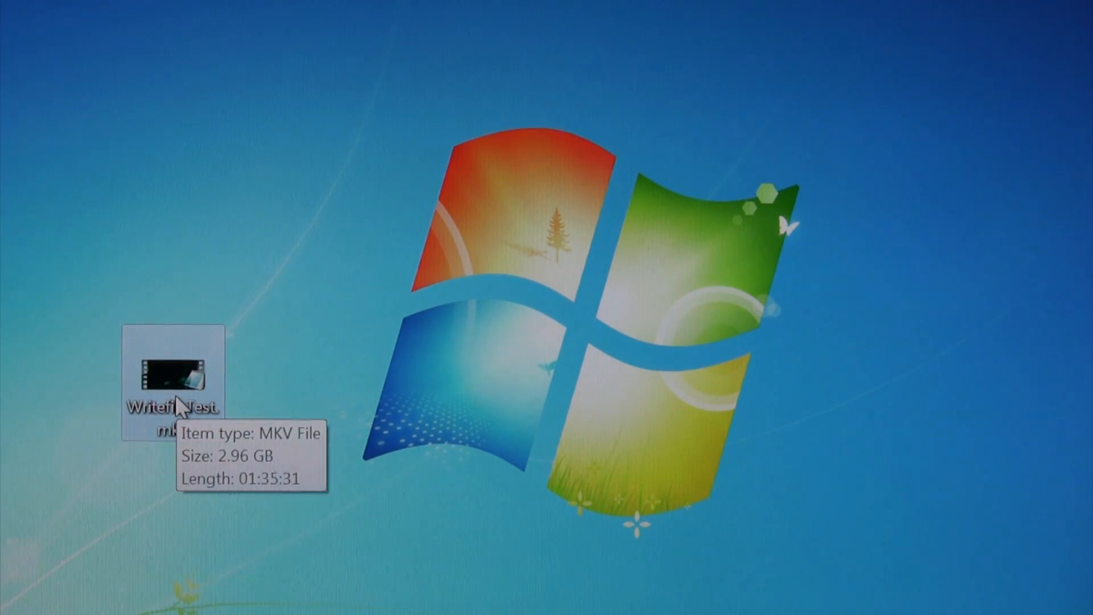
- Permanently delete WritefileTest.mkv from the desktop, leaving it empty
right_click(174, 376)
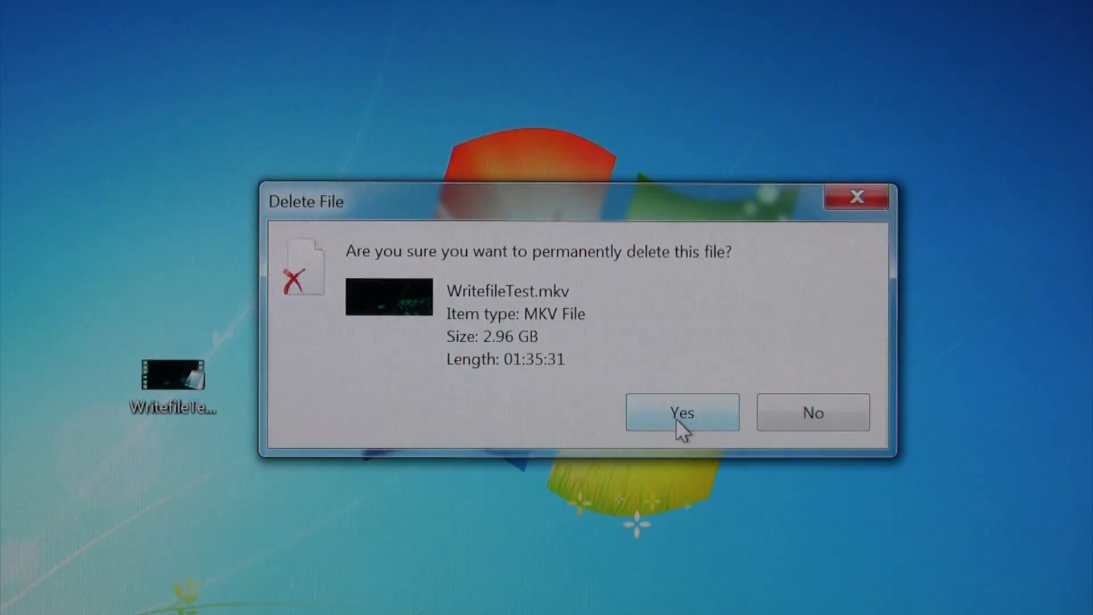
click(682, 412)
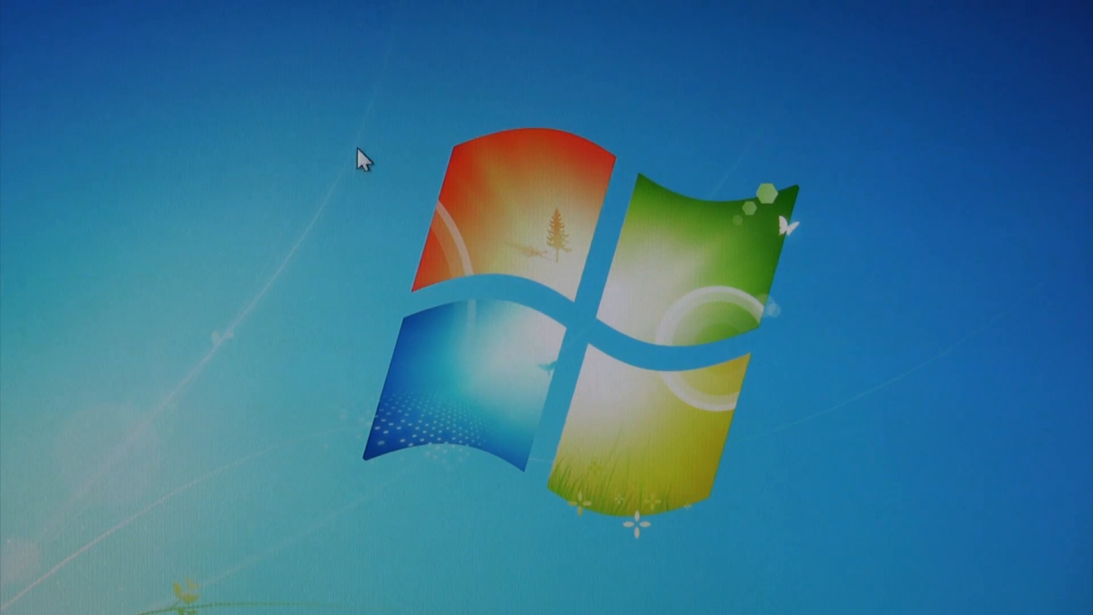
mouse_move(570, 560)
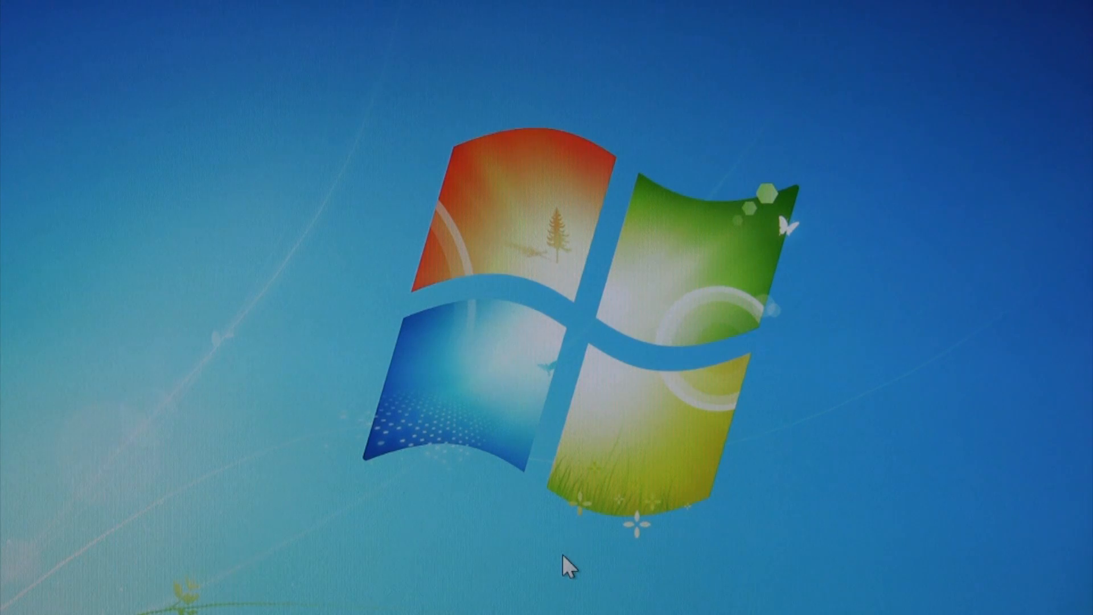